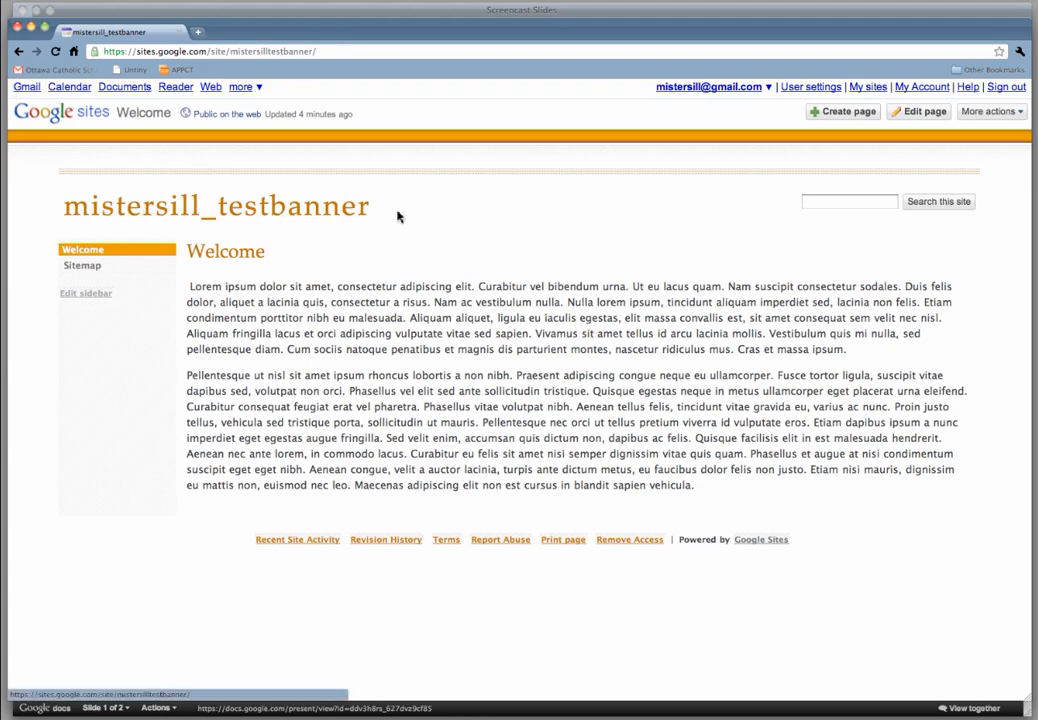
mouse_move(500, 212)
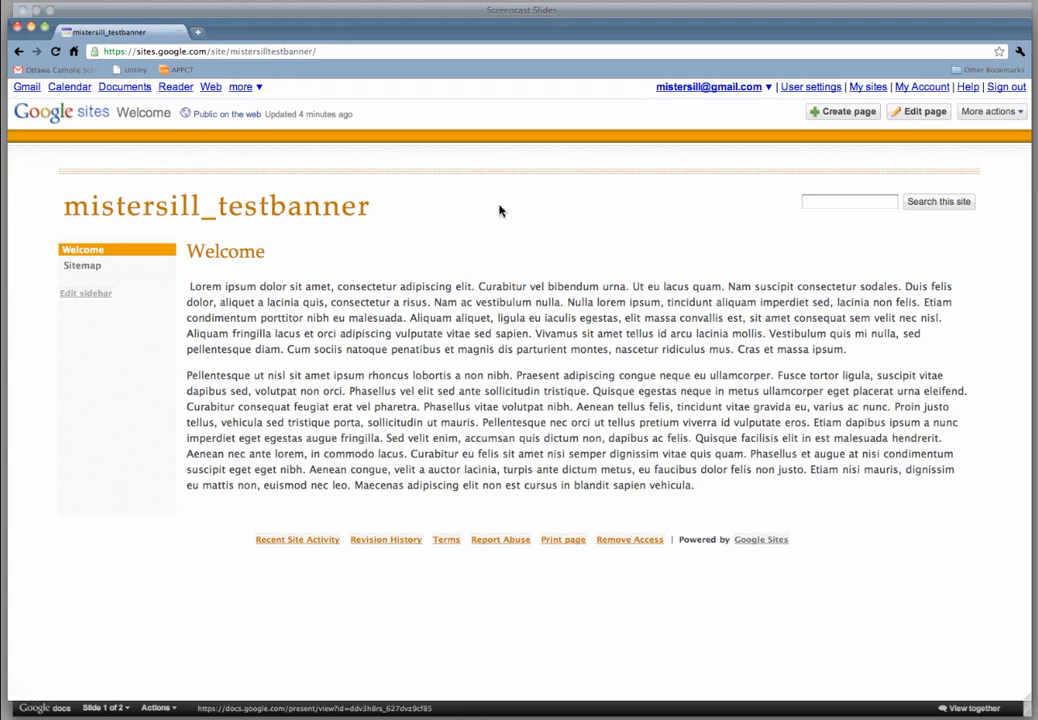
mouse_move(484, 188)
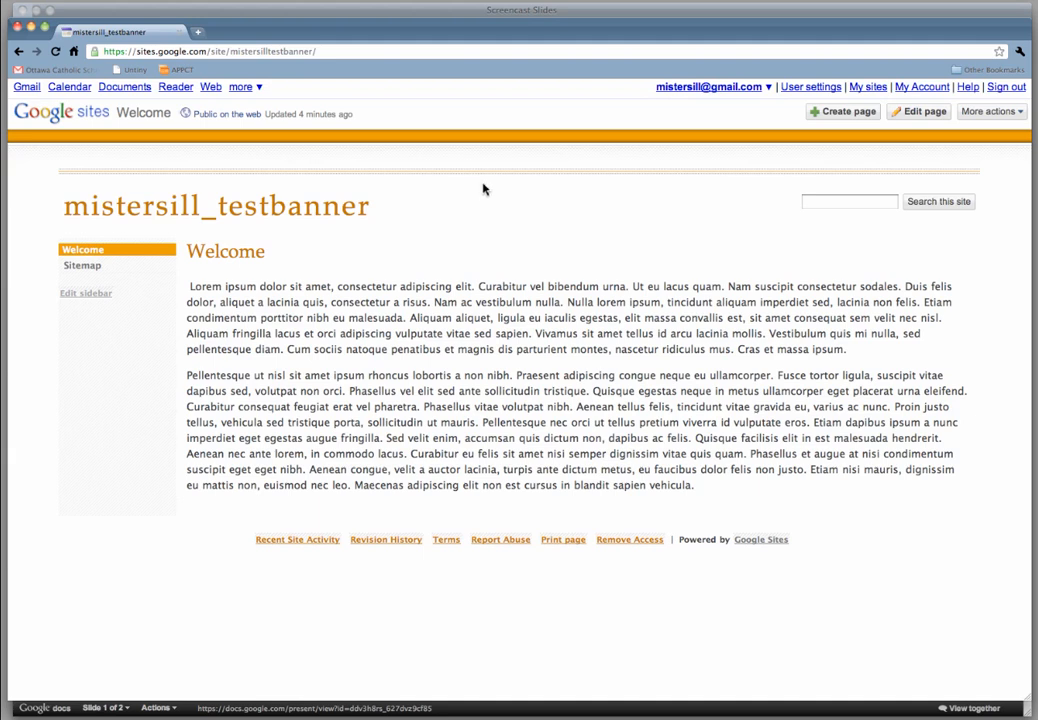
mouse_move(464, 212)
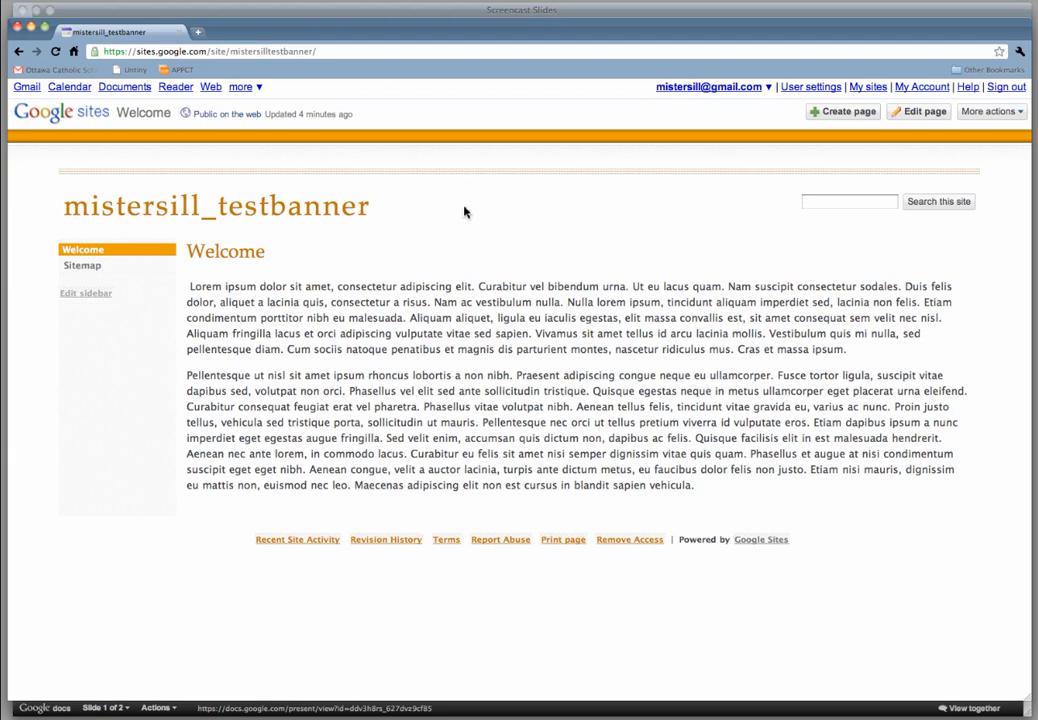
mouse_move(492, 180)
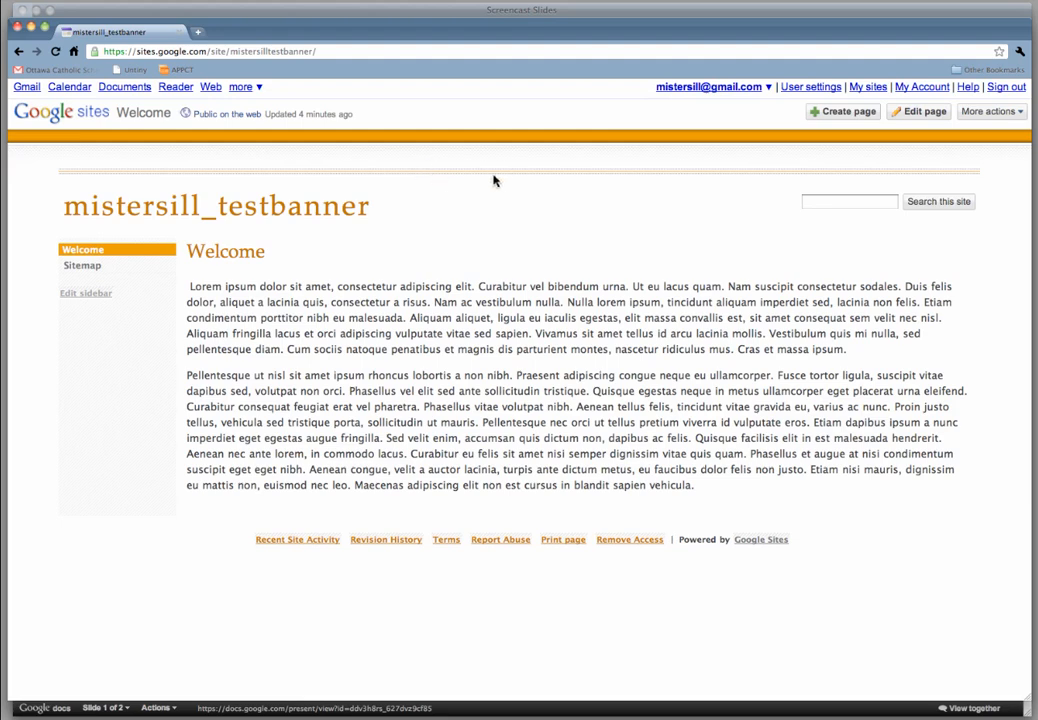
mouse_move(990, 112)
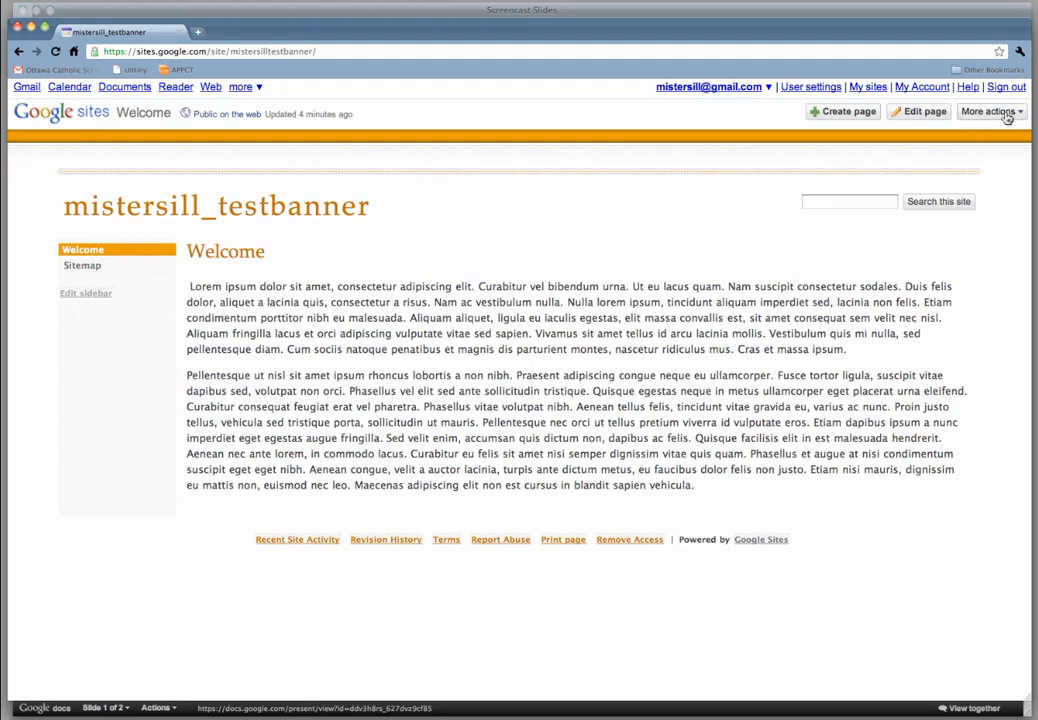
Step: Reach the Site layout settings through More actions > Manage site
click(986, 112)
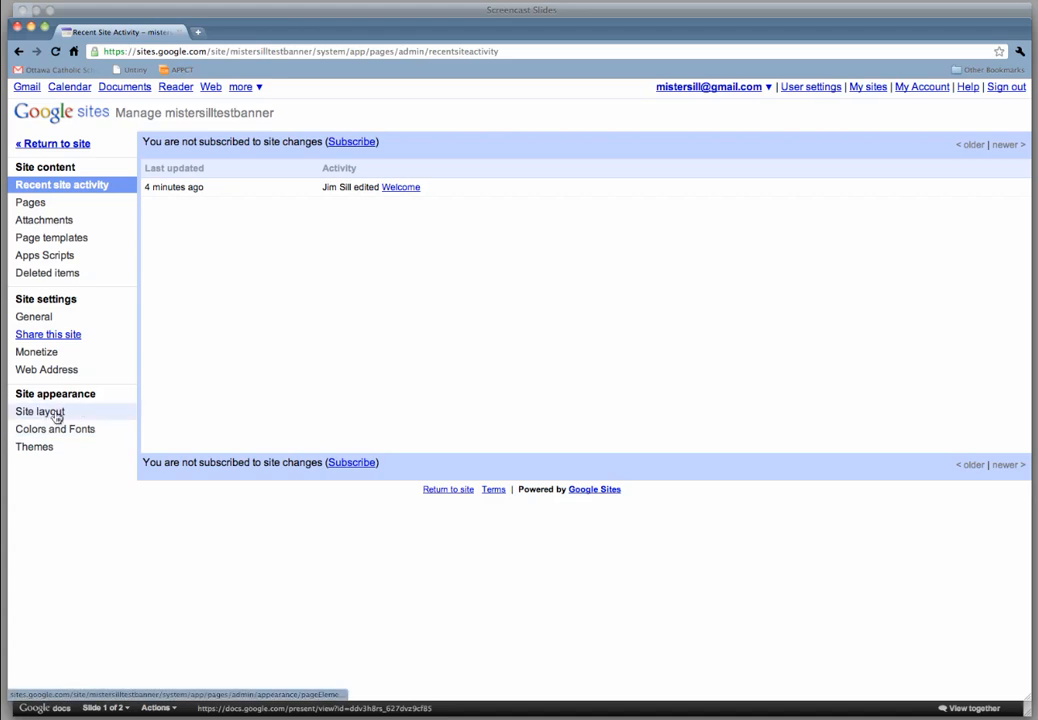
click(40, 412)
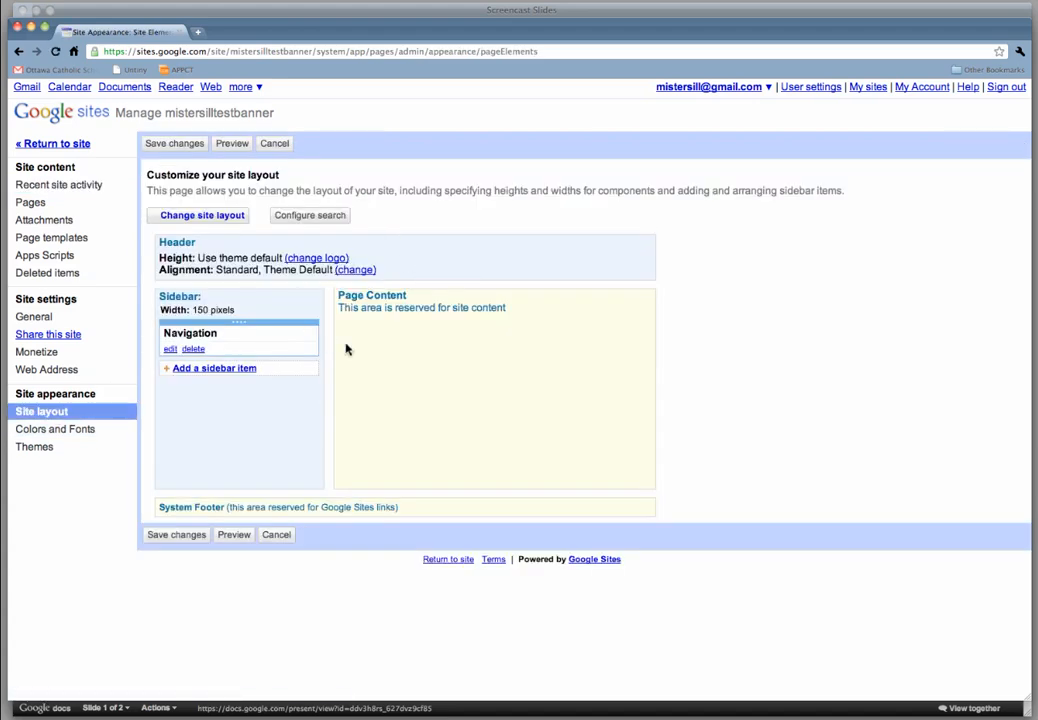
mouse_move(400, 356)
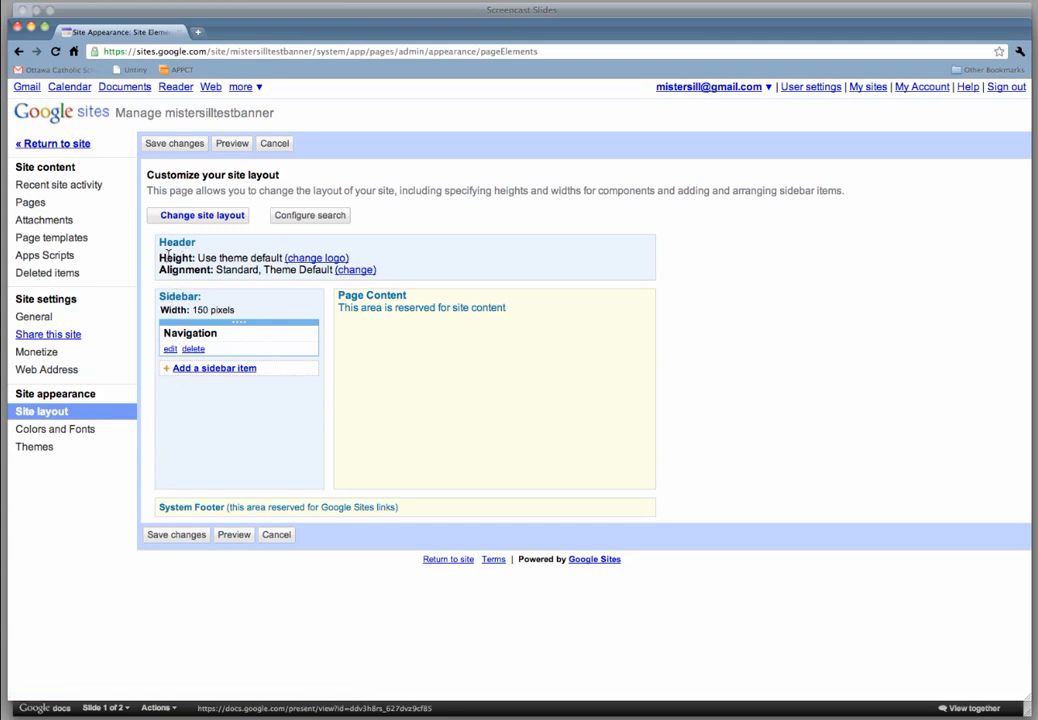
mouse_move(268, 256)
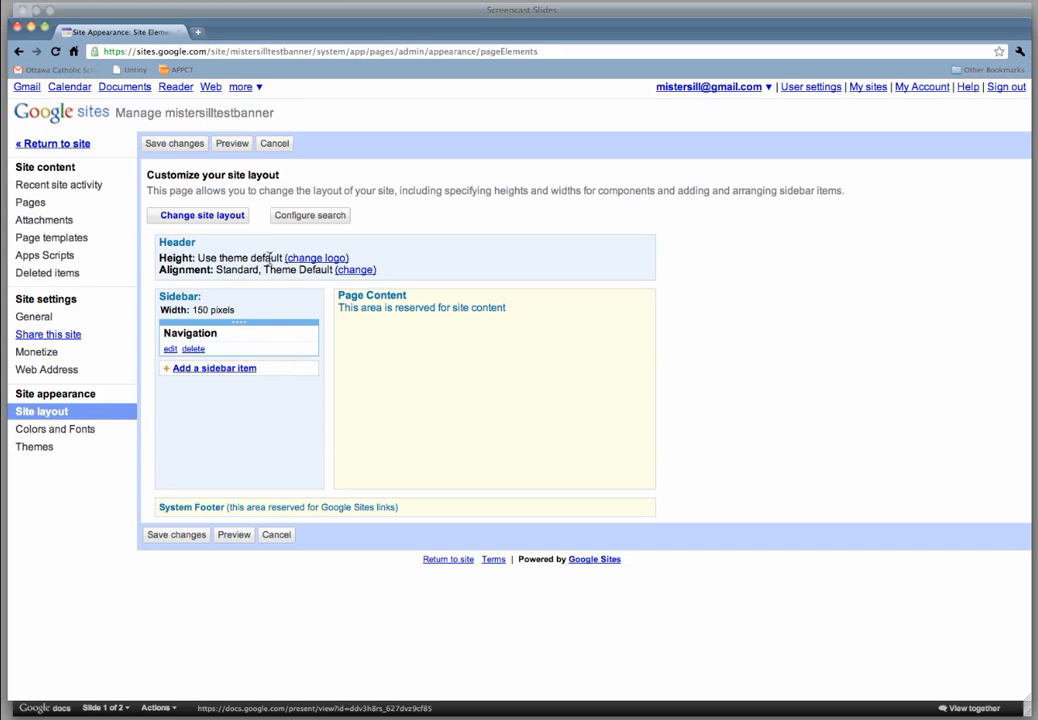
Step: Attach the banner image file as the site's custom logo and confirm it
click(316, 258)
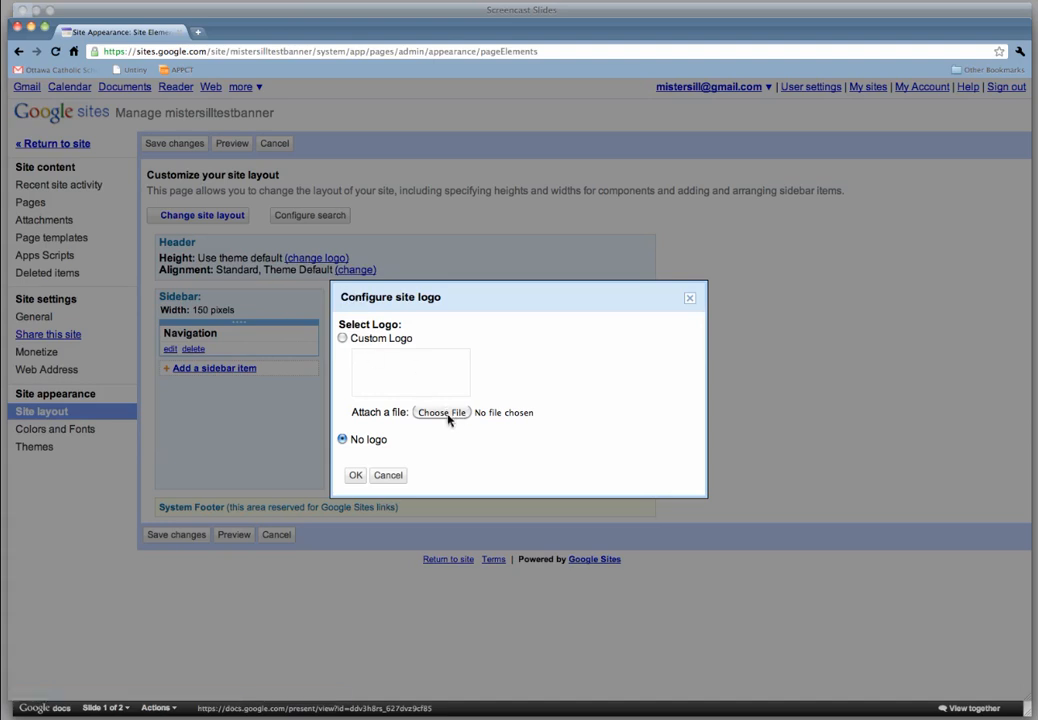
mouse_move(352, 350)
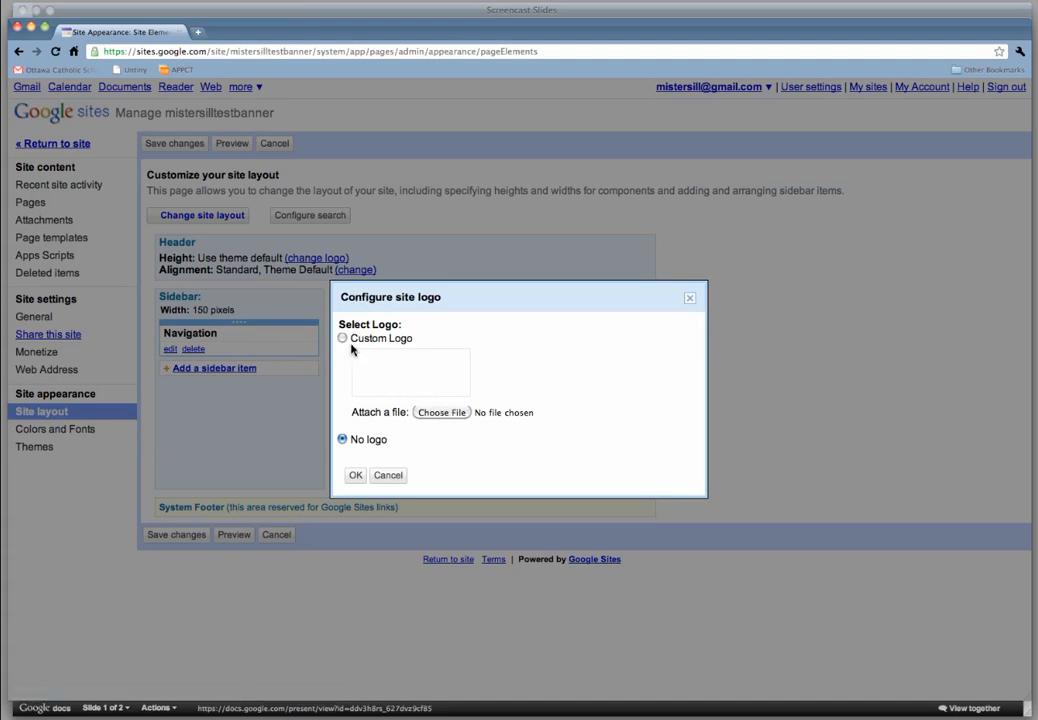
click(342, 338)
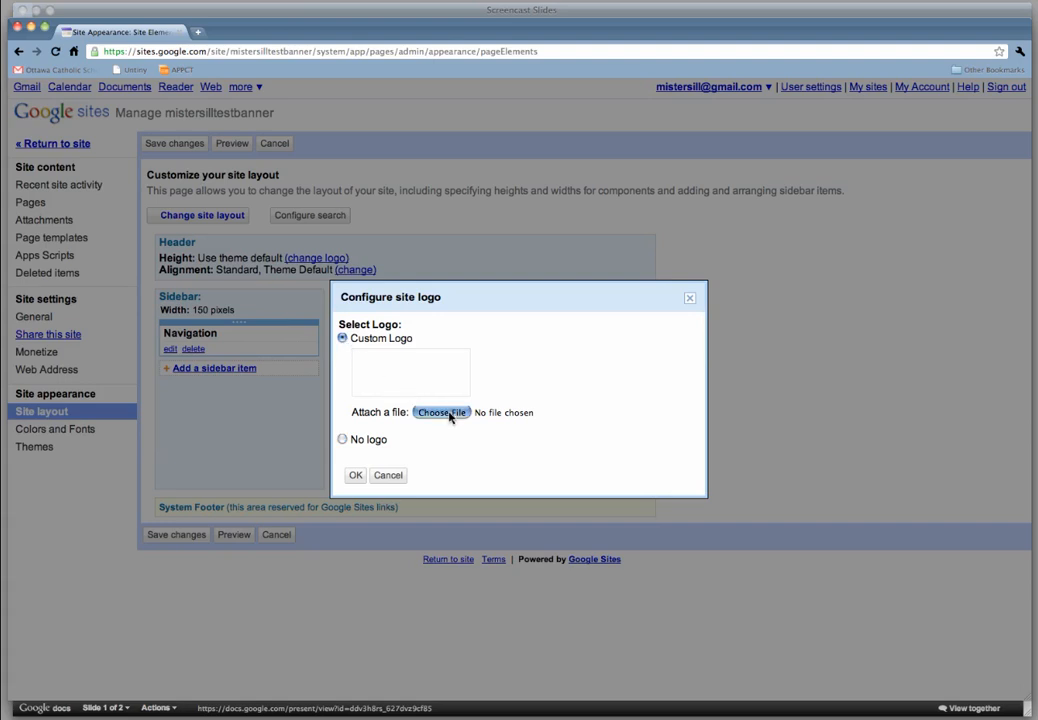
click(440, 412)
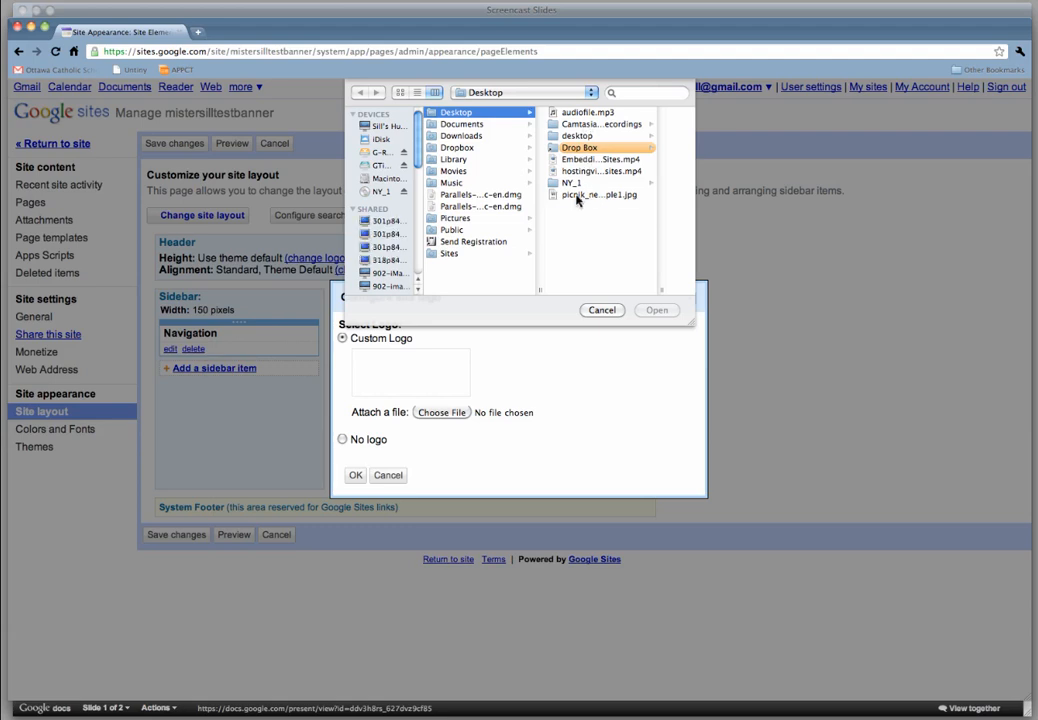
click(598, 196)
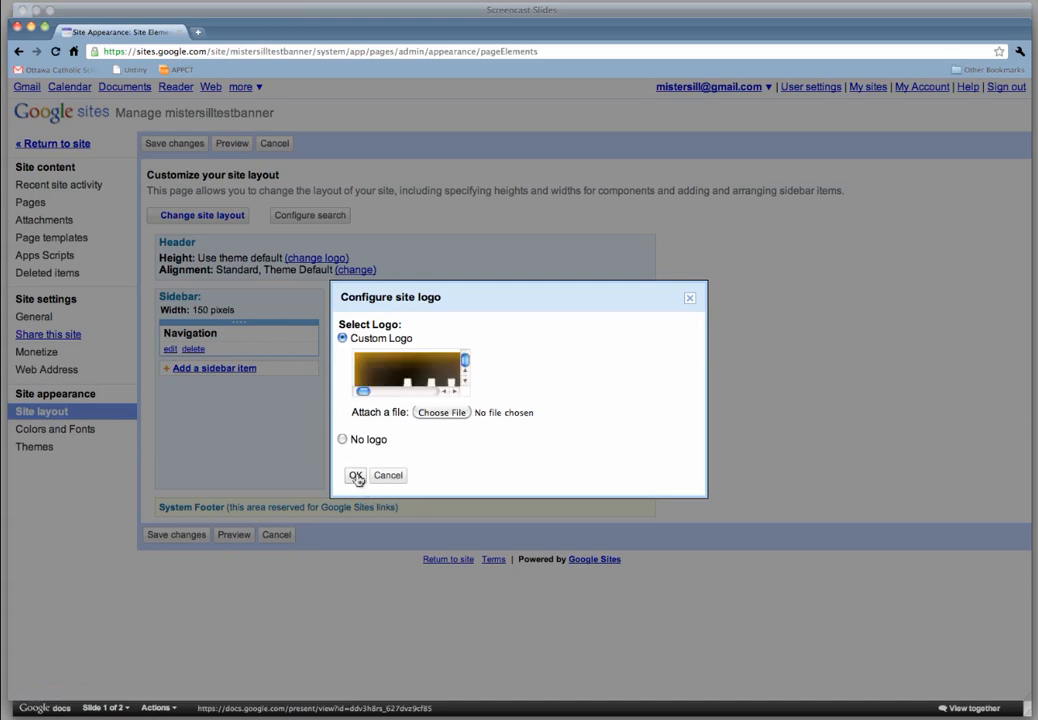
click(356, 476)
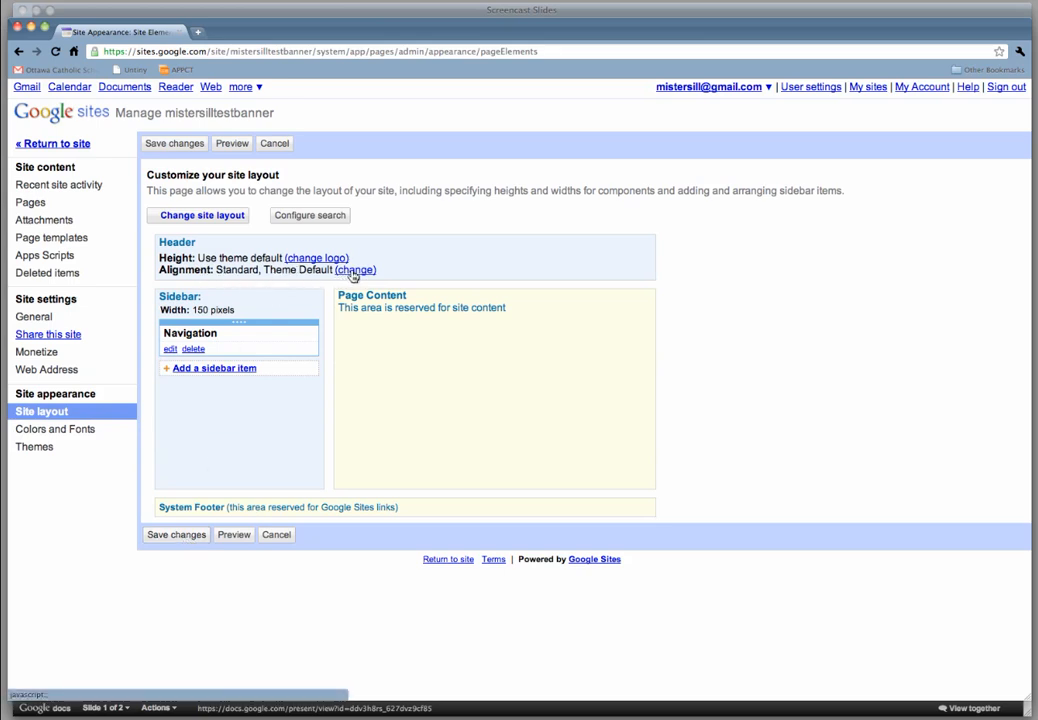
Step: Set the header alignment to vertical middle and horizontal center, save the layout and return to the site
click(202, 216)
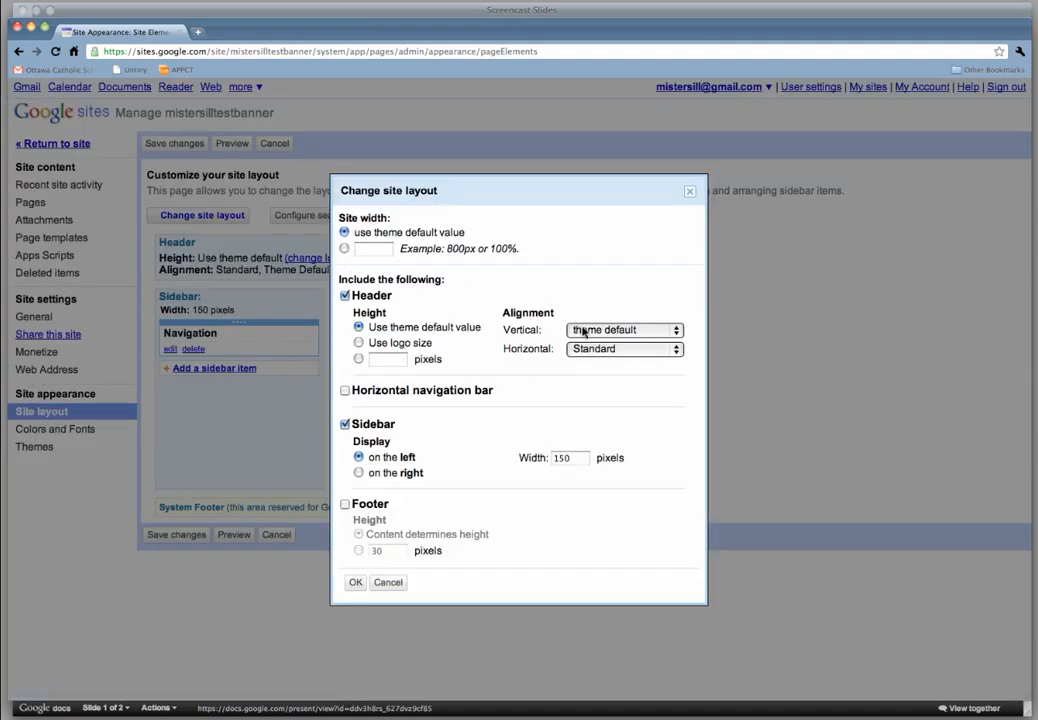
click(624, 328)
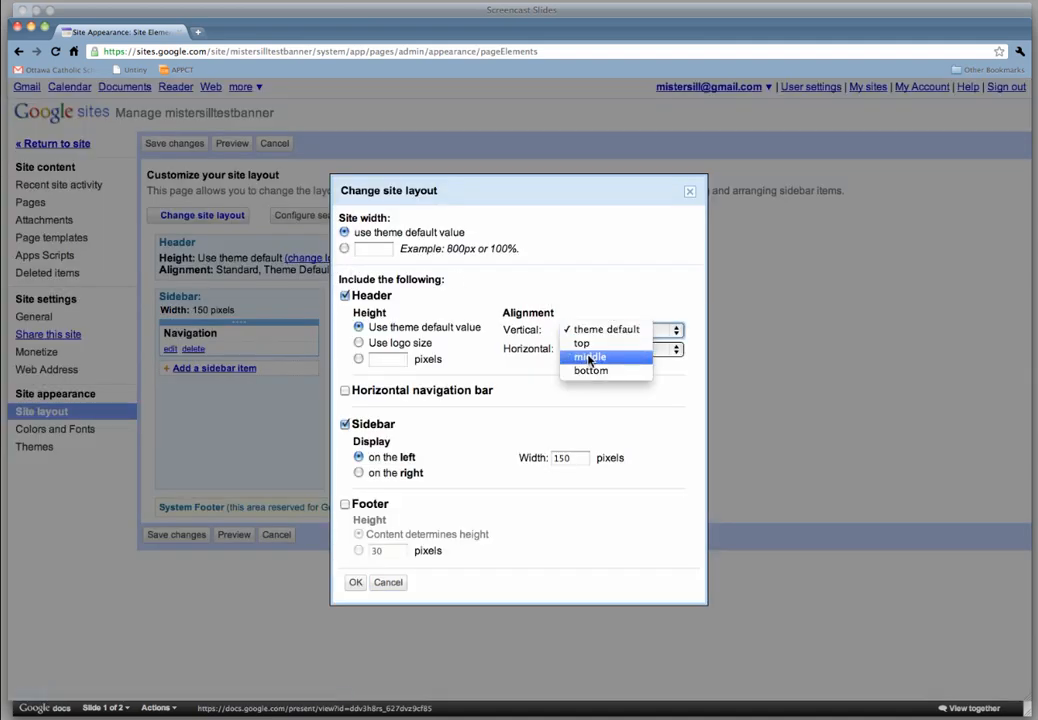
click(588, 356)
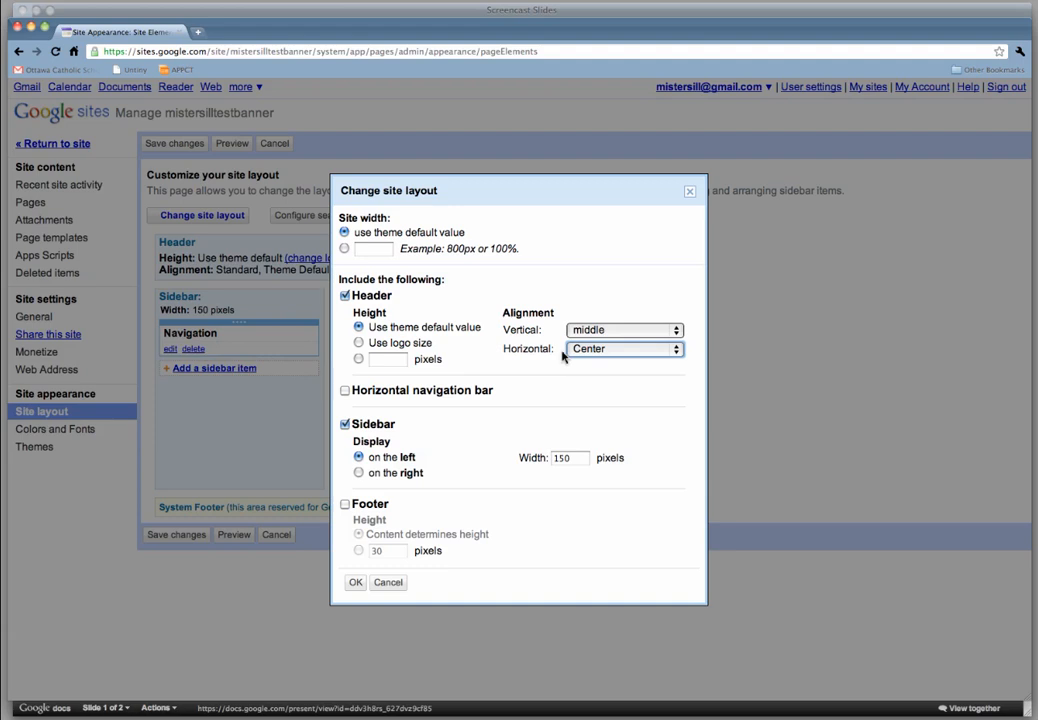
mouse_move(326, 534)
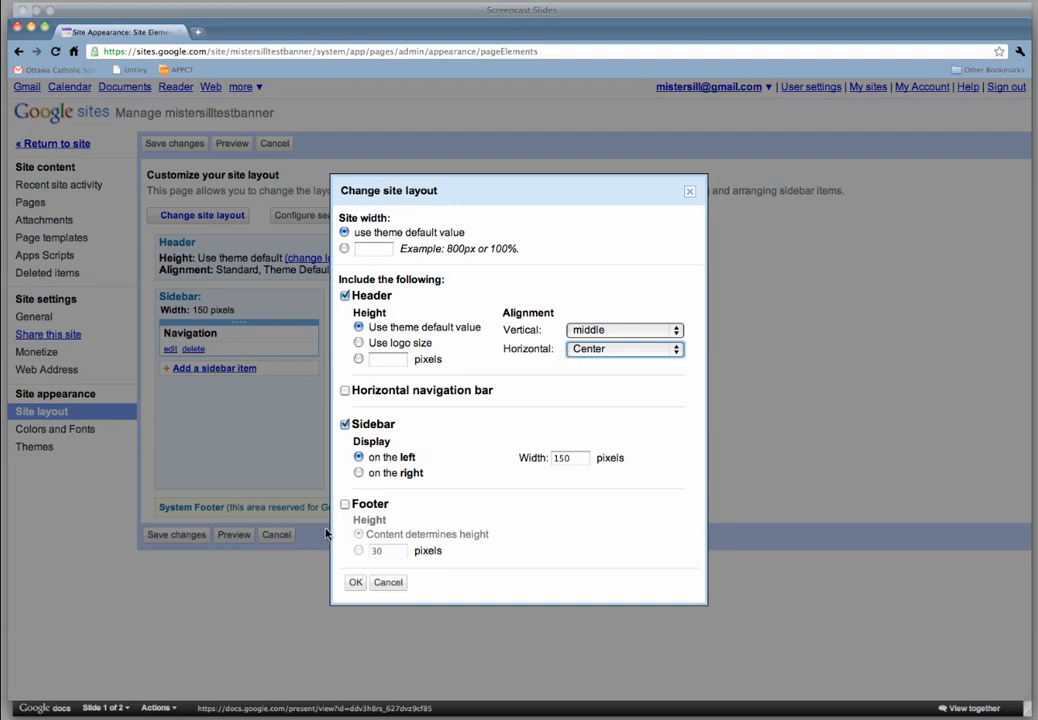
click(356, 582)
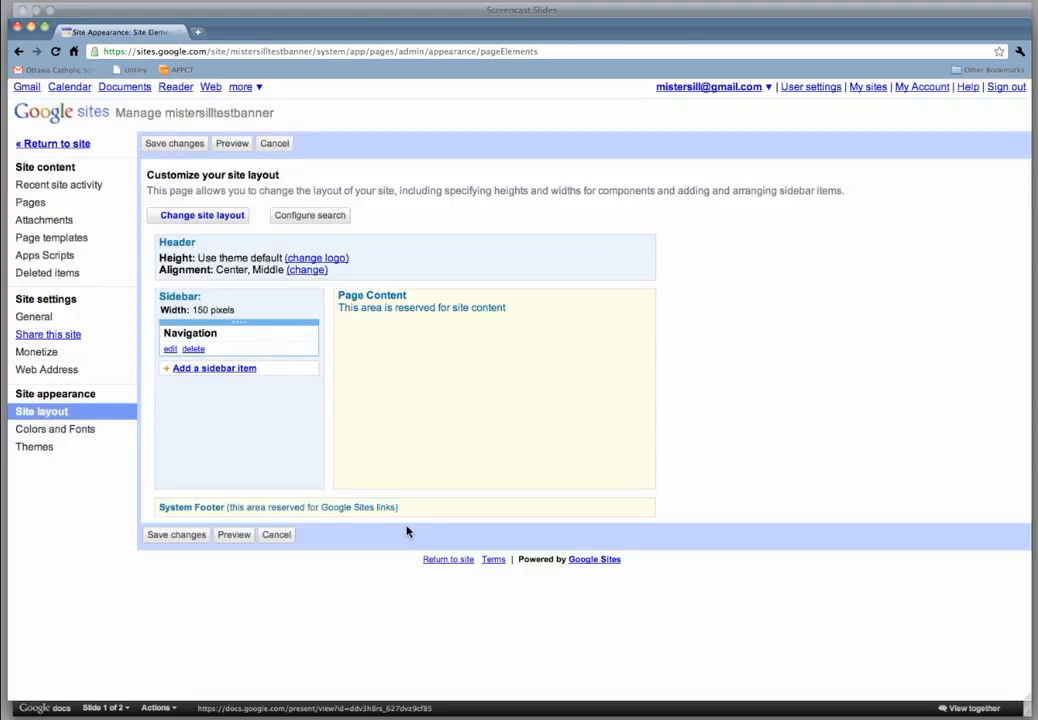
click(176, 534)
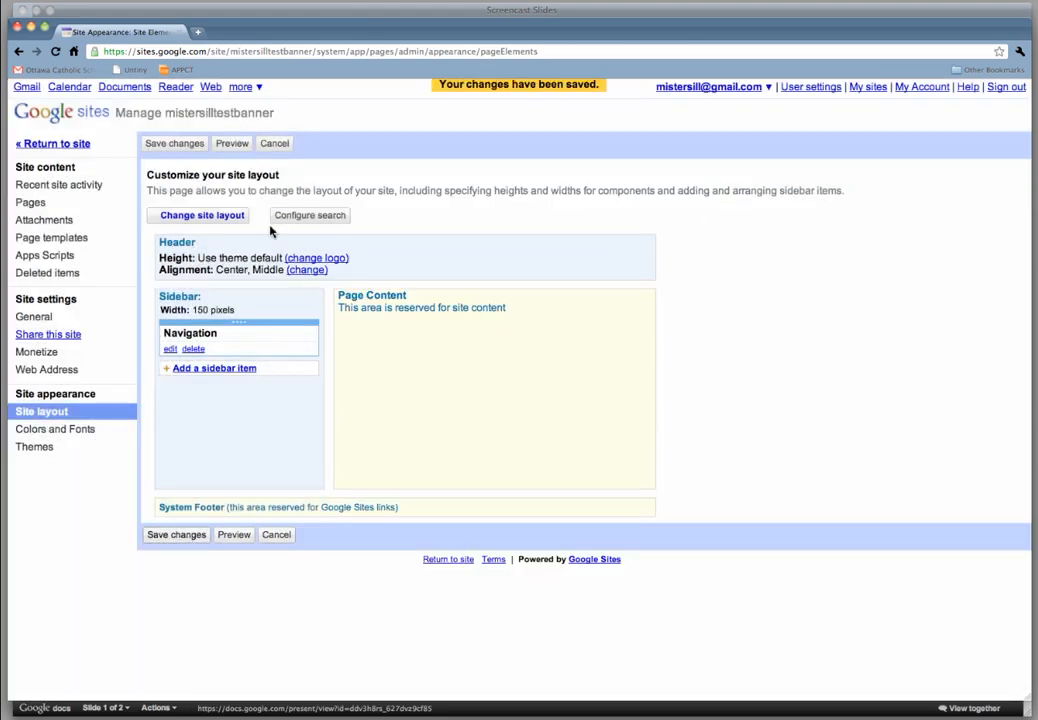
click(52, 144)
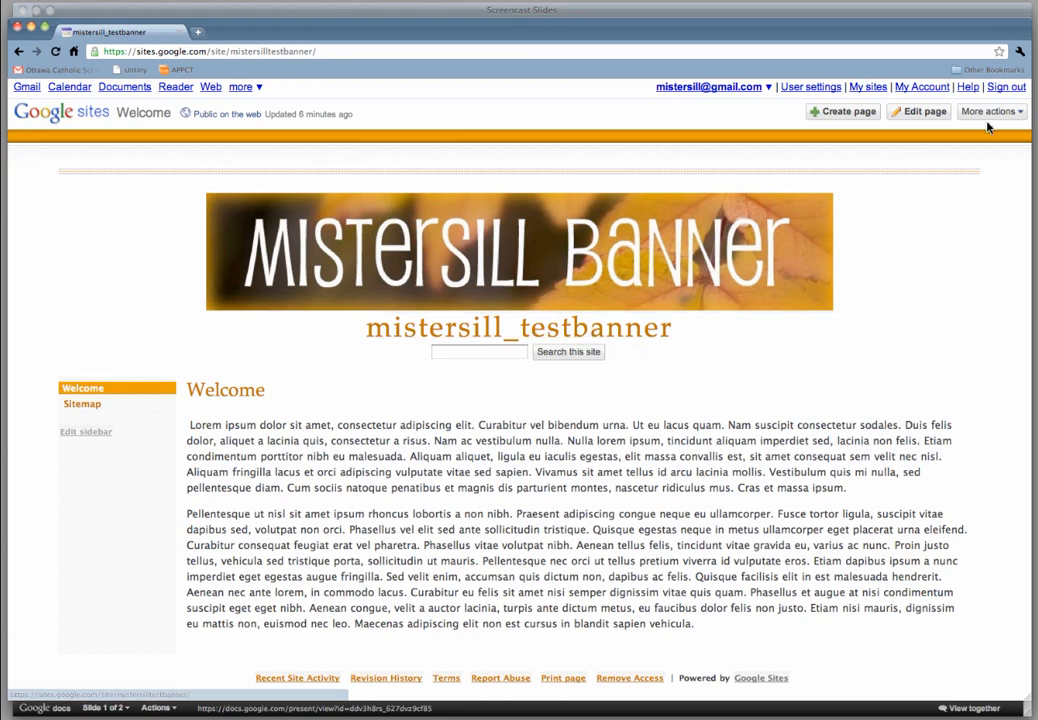
Step: Return to site management through More actions > Manage site after viewing the centered banner
click(990, 112)
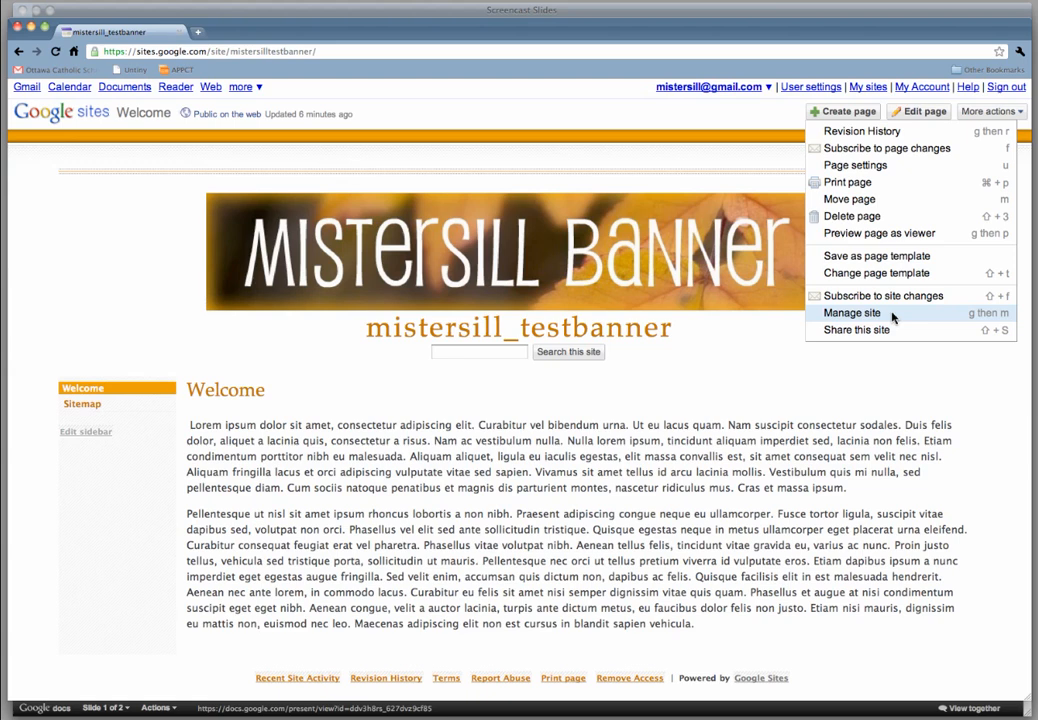
click(852, 312)
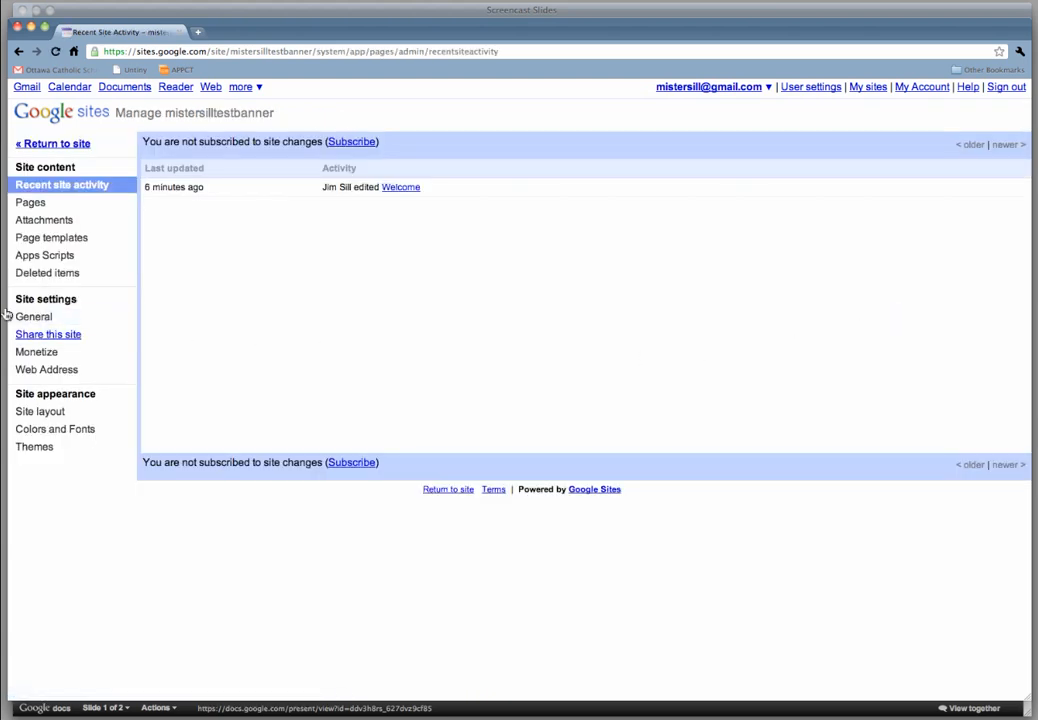
Step: In General settings, uncheck 'Show site name at top of pages' and save the changes
click(34, 316)
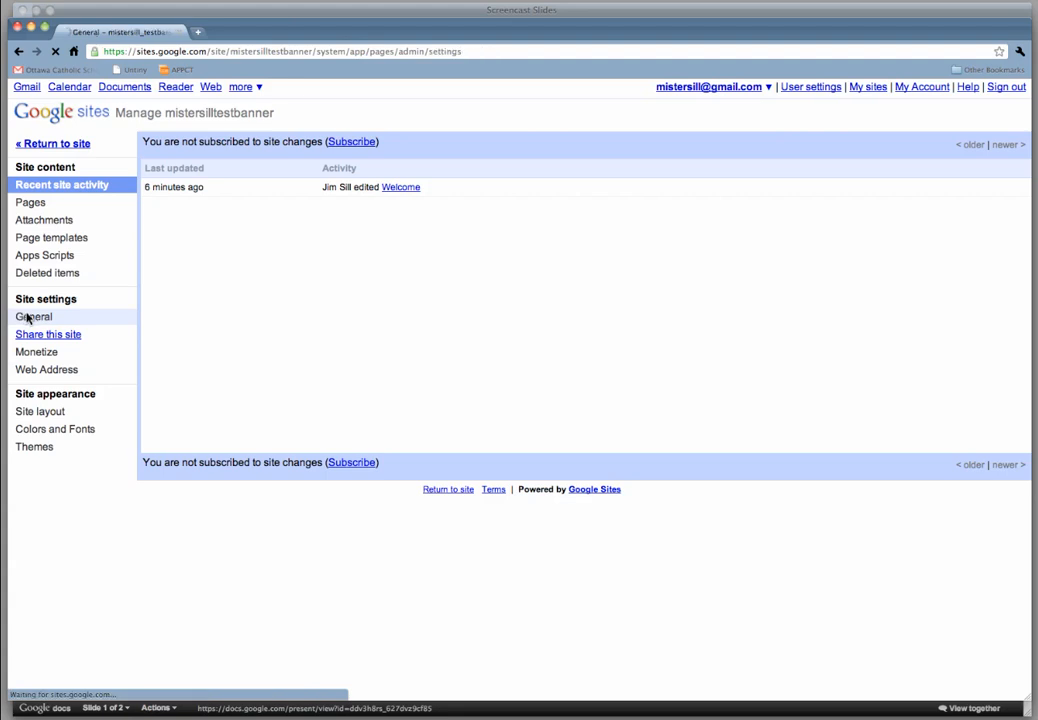
click(32, 316)
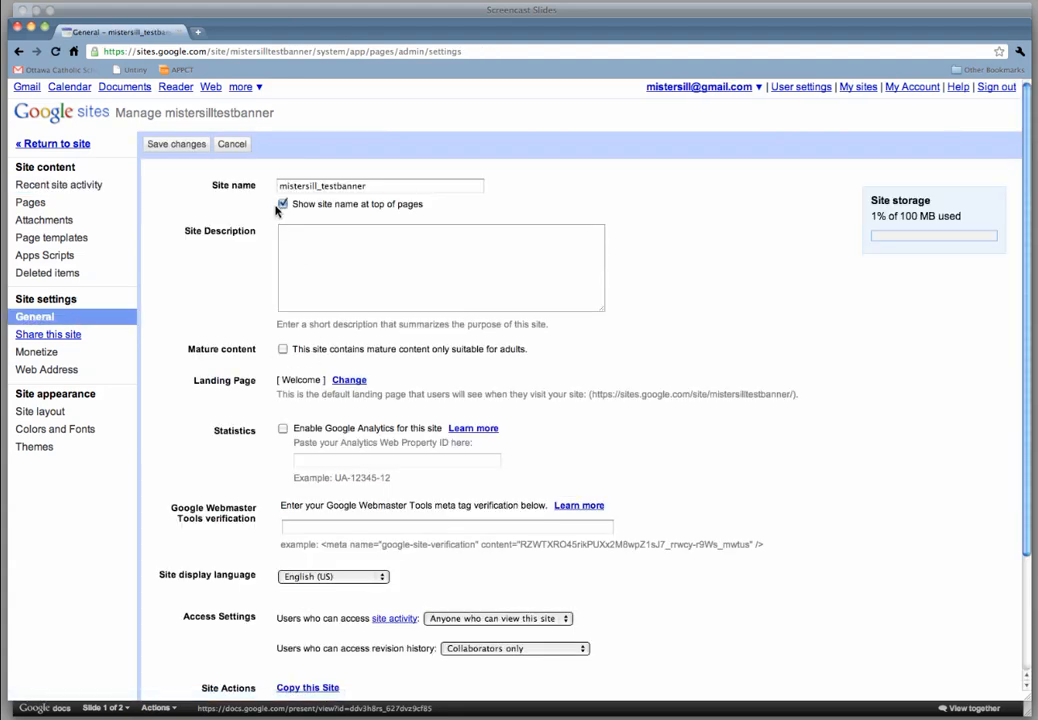
click(282, 204)
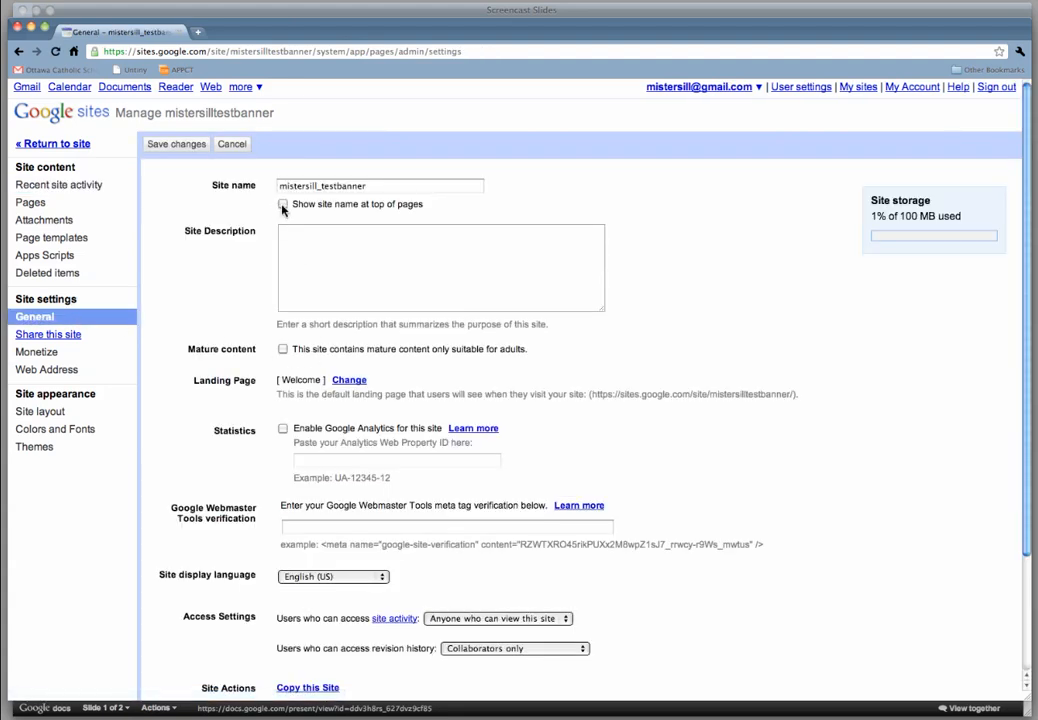
click(284, 204)
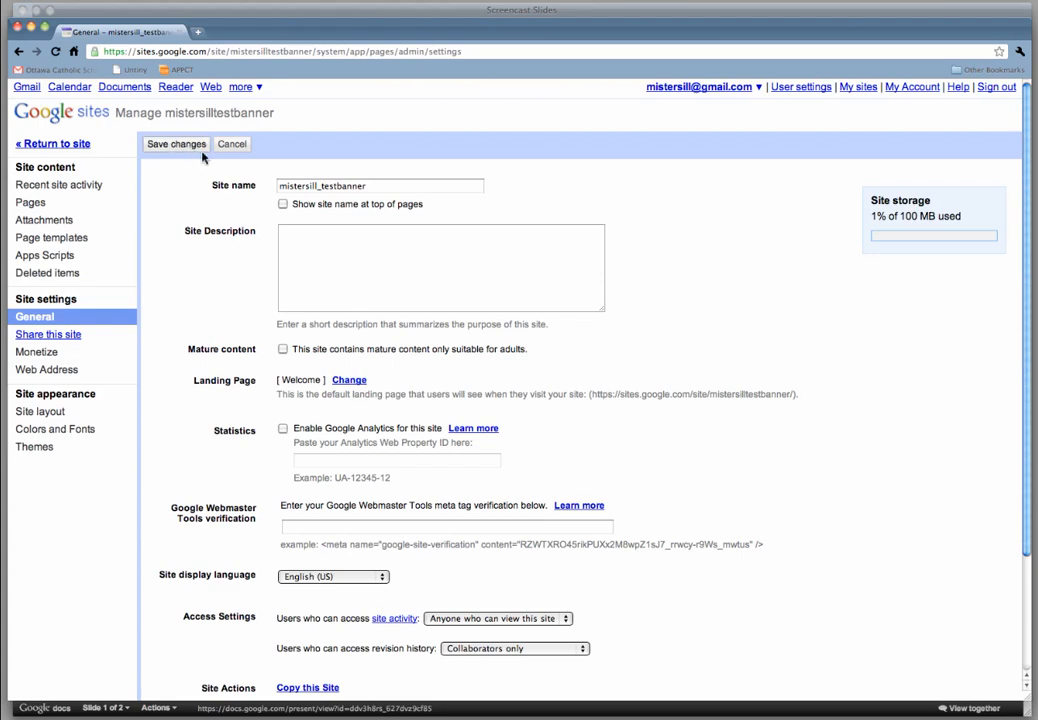